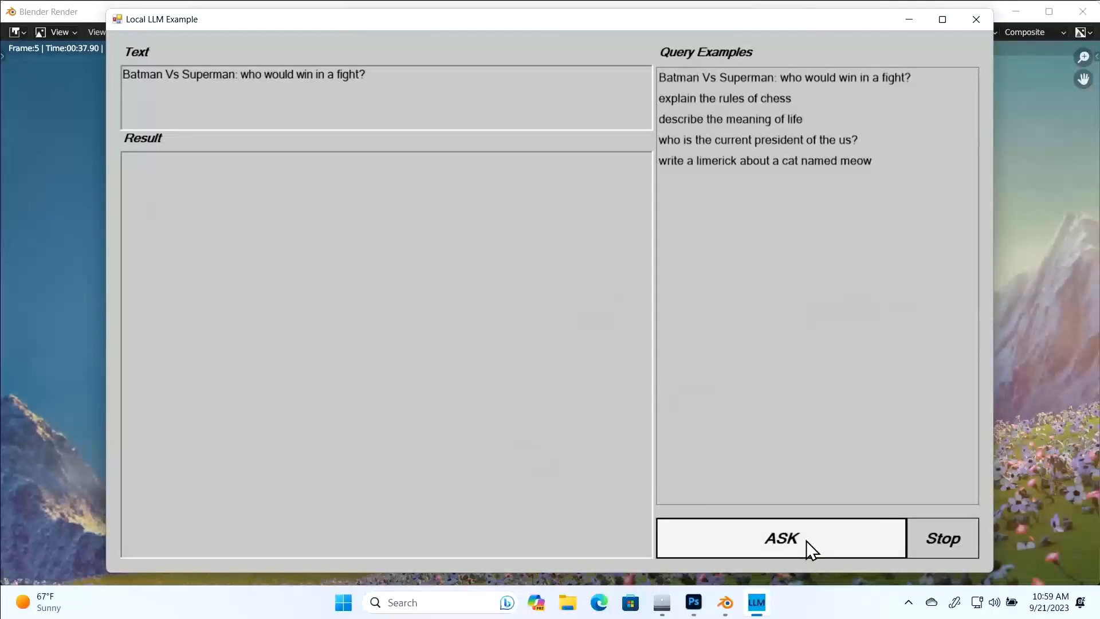
Submit the 'Batman Vs Superman: who would win in a fight?' query with ASK.
click(781, 538)
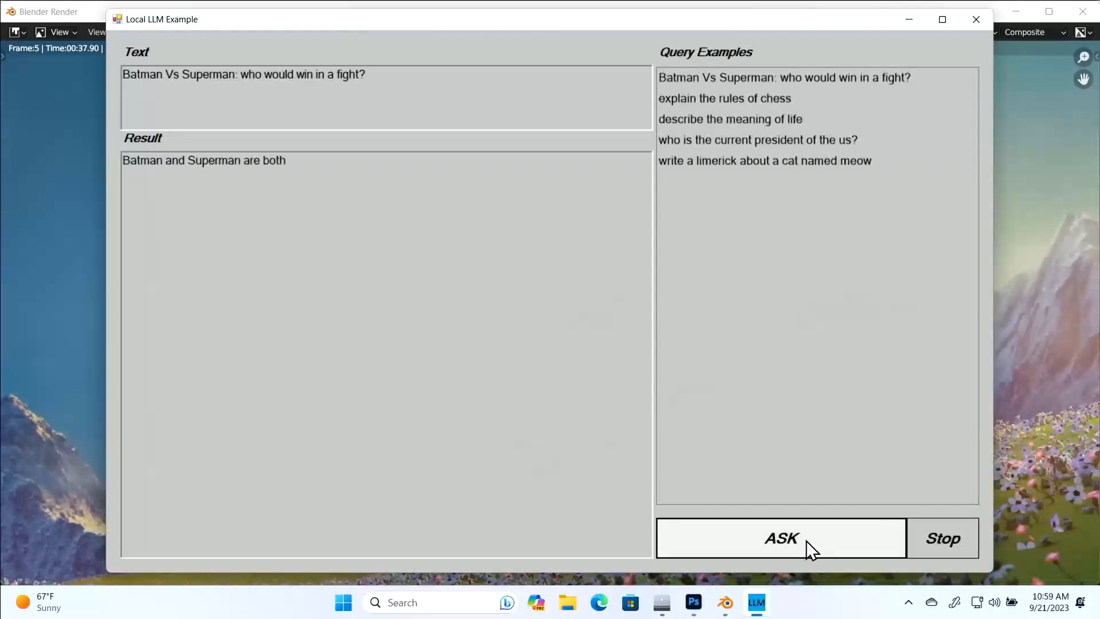